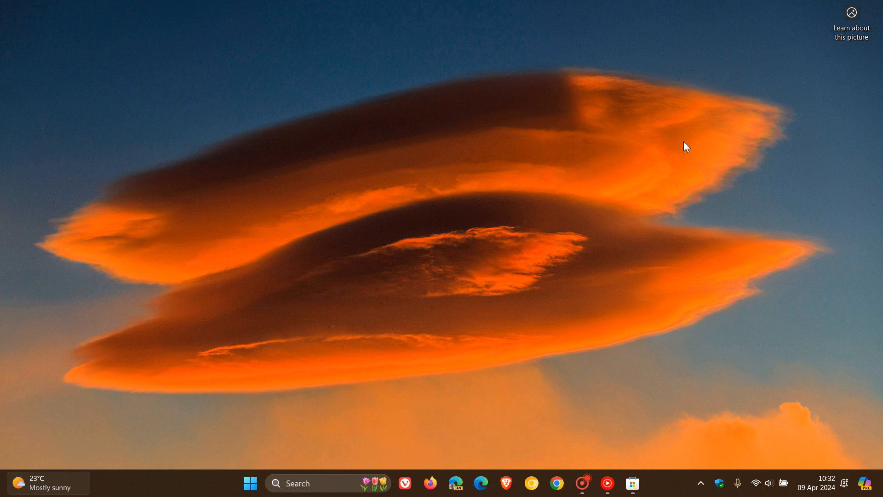
Step: Browse the Start menu's All apps list down to the W section where Weather is listed
left_click(250, 483)
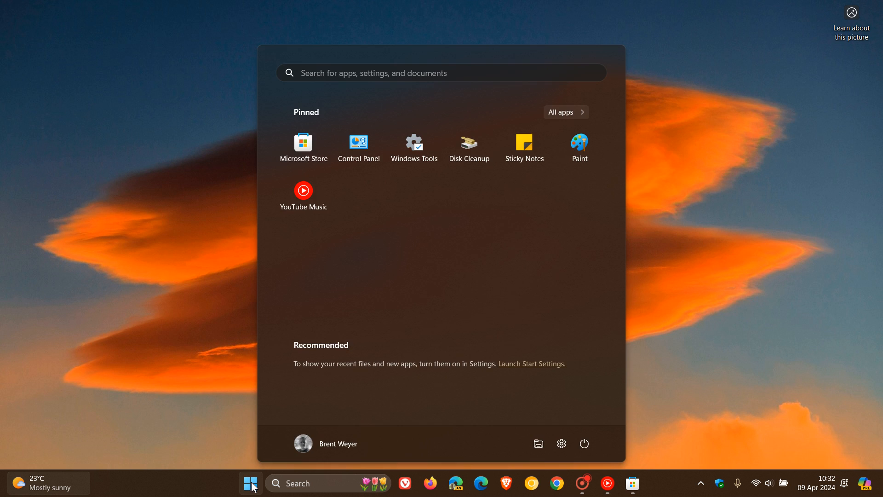
left_click(566, 112)
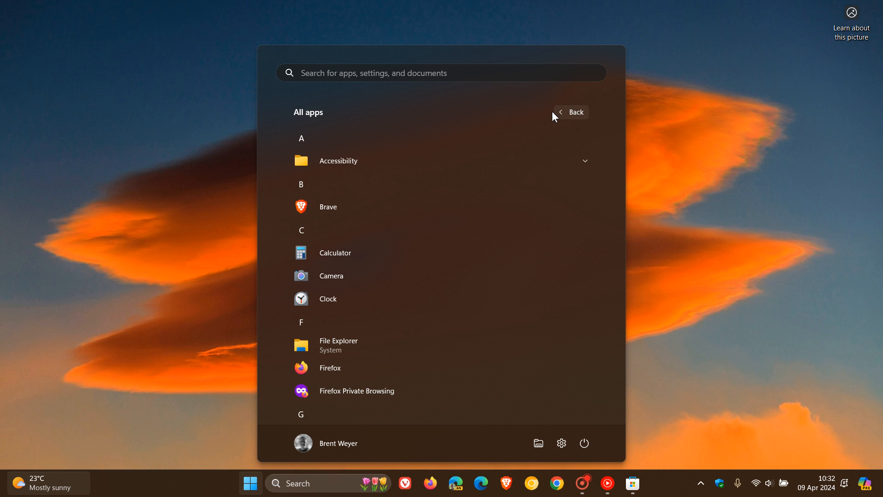
scroll("down", 3)
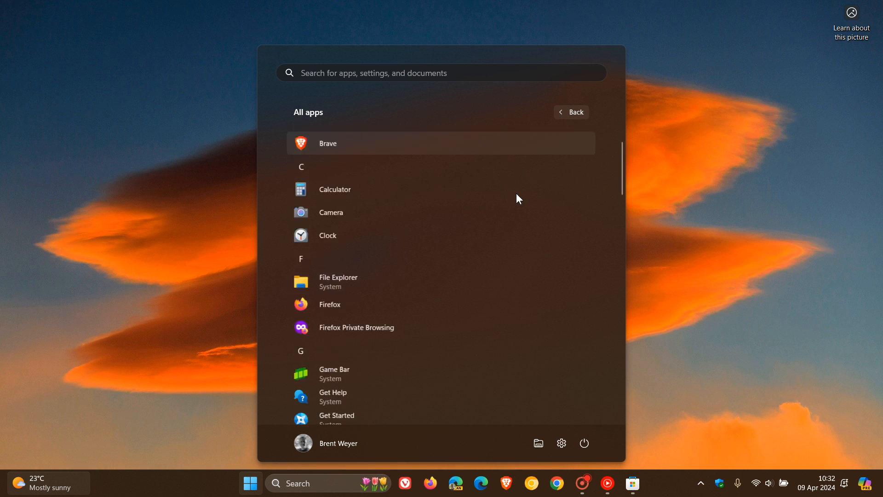
scroll("down", 3)
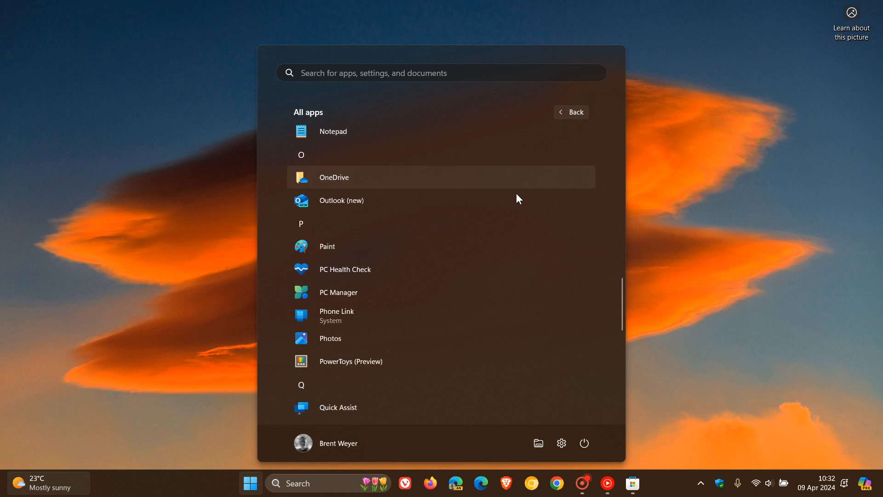
scroll("down", 3)
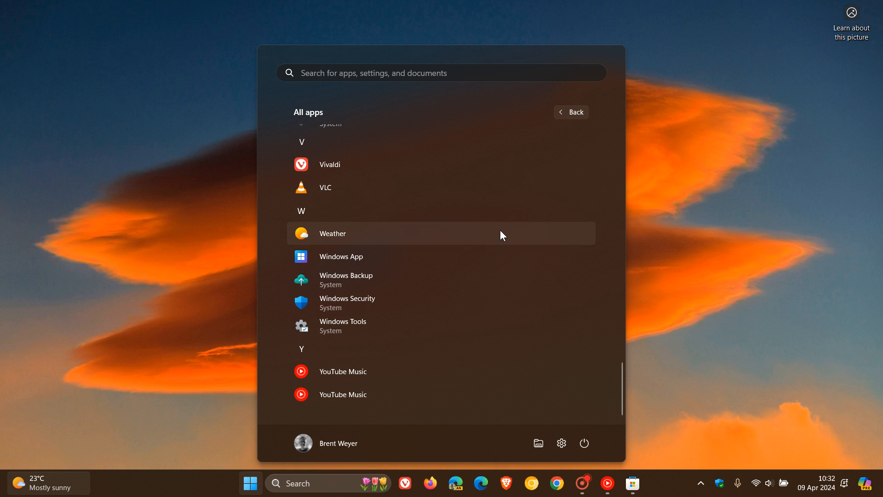
Step: Launch Weather and view the East London forecast home page with its ad tiles
left_click(332, 232)
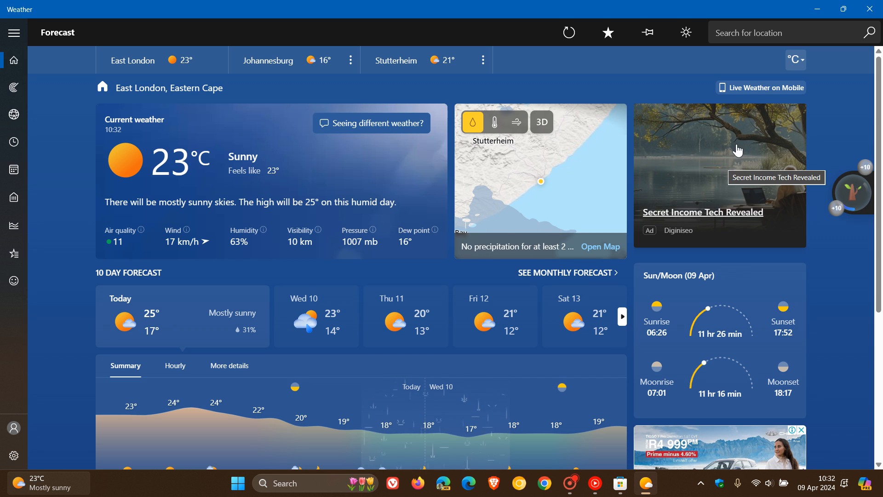
mouse_move(721, 147)
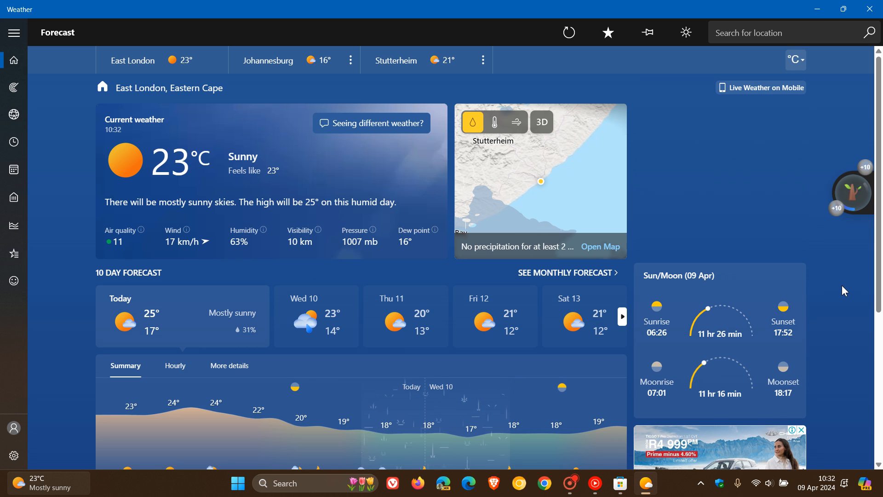
scroll("down", 3)
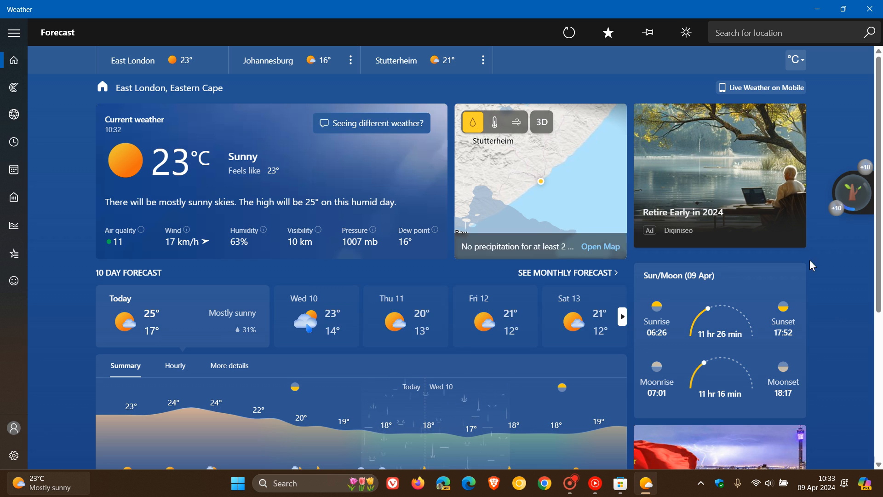
mouse_move(833, 262)
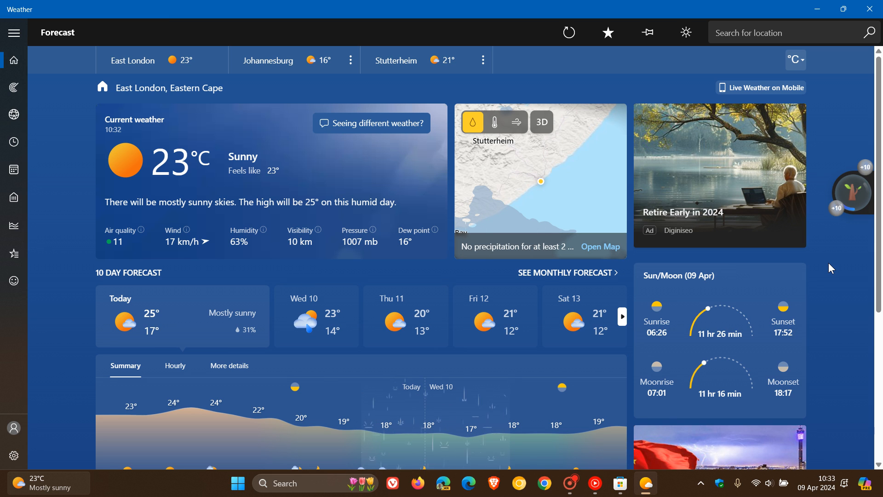
Step: Check Microsoft Store's Library entry for MSN Weather, then minimize the Store back to Weather
left_click(619, 483)
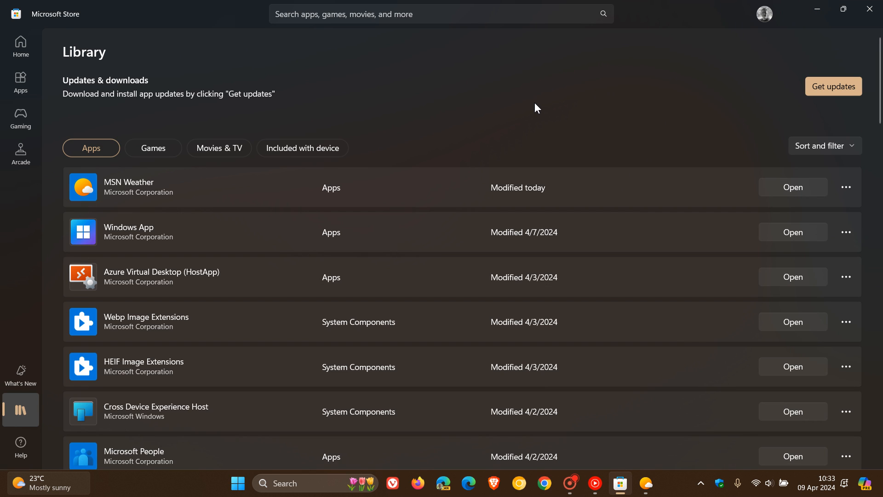
mouse_move(451, 199)
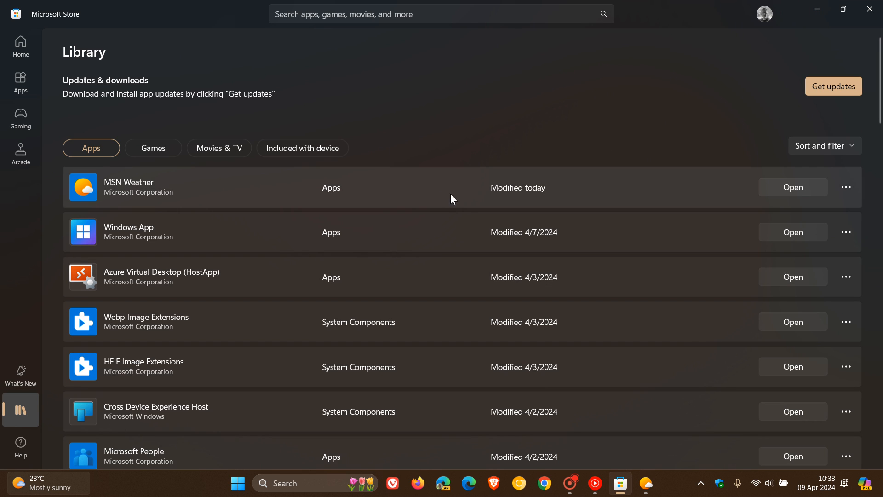
mouse_move(637, 119)
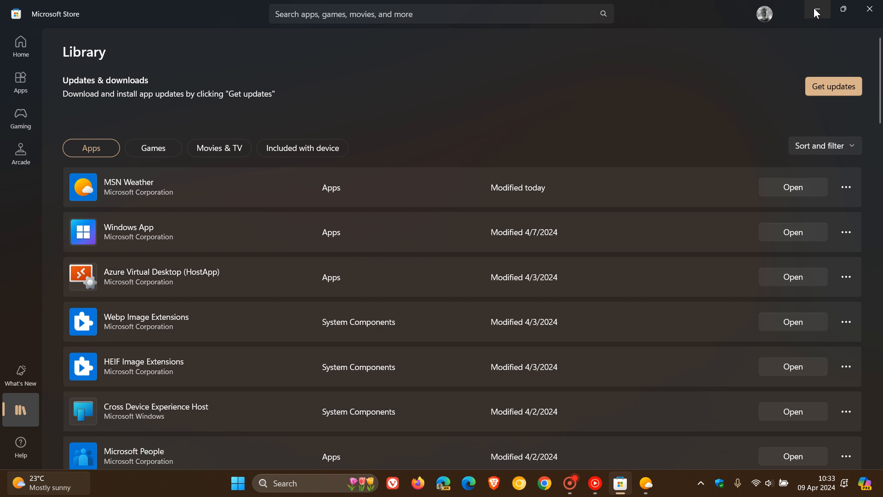
left_click(646, 483)
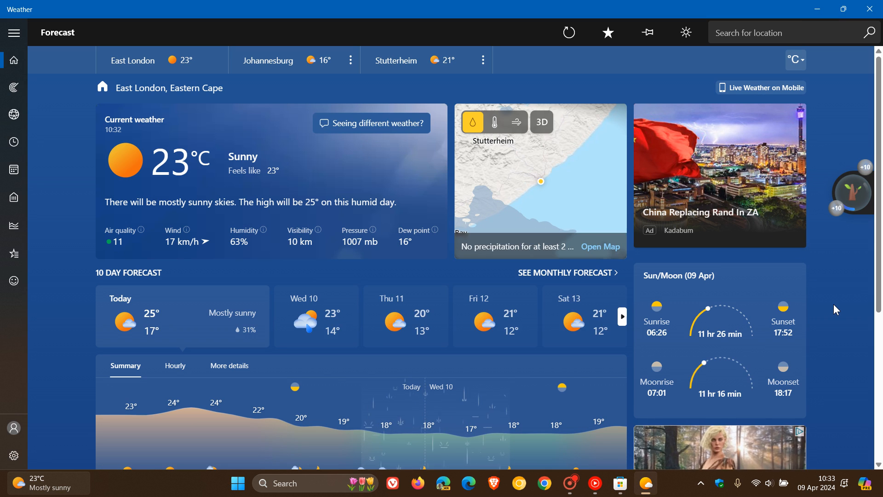
left_click(14, 456)
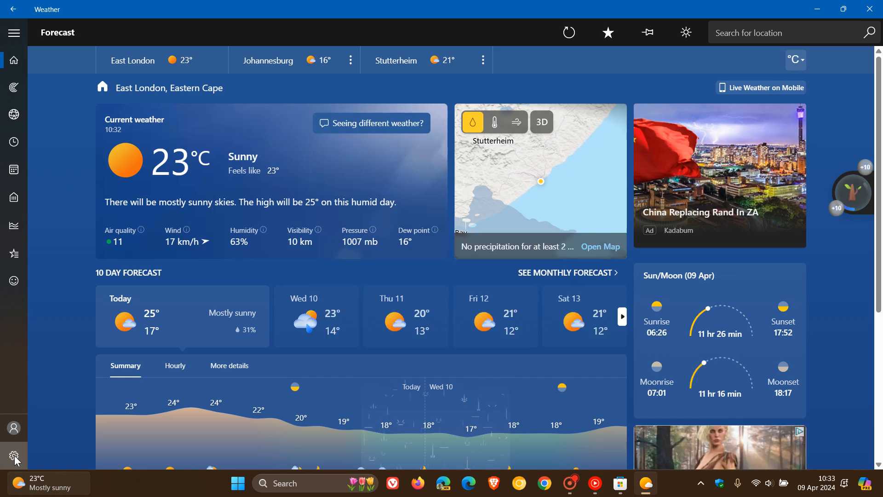
Step: View the Weather settings About page showing version 4.53.60911.0
left_click(14, 455)
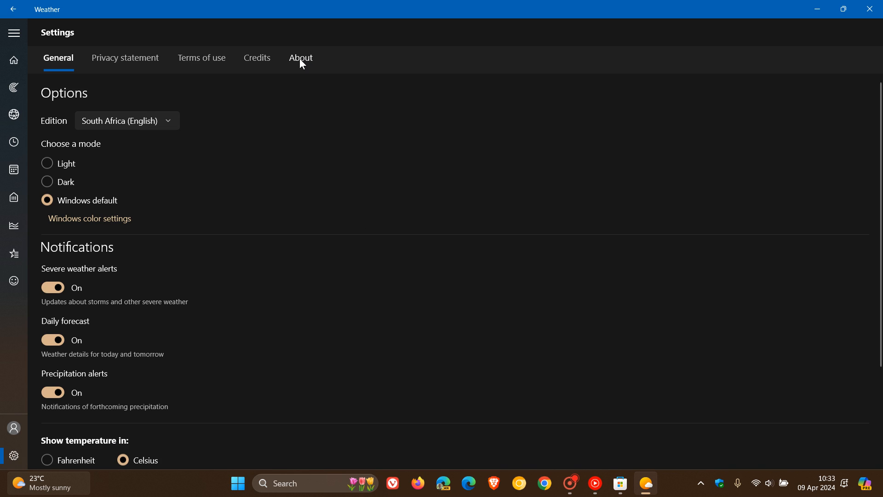
left_click(300, 58)
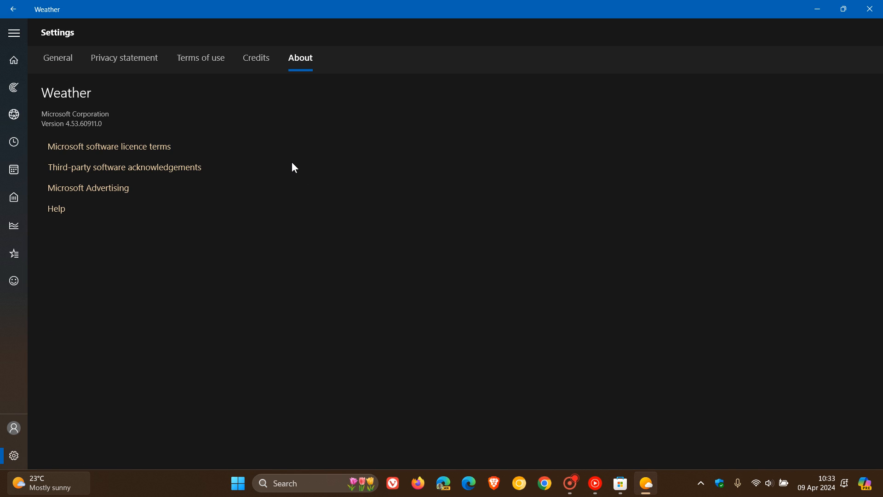
mouse_move(65, 138)
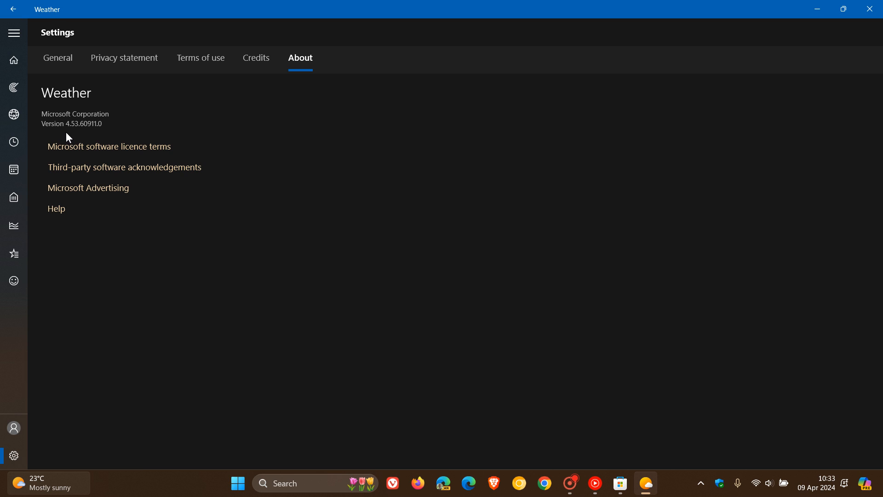
mouse_move(85, 138)
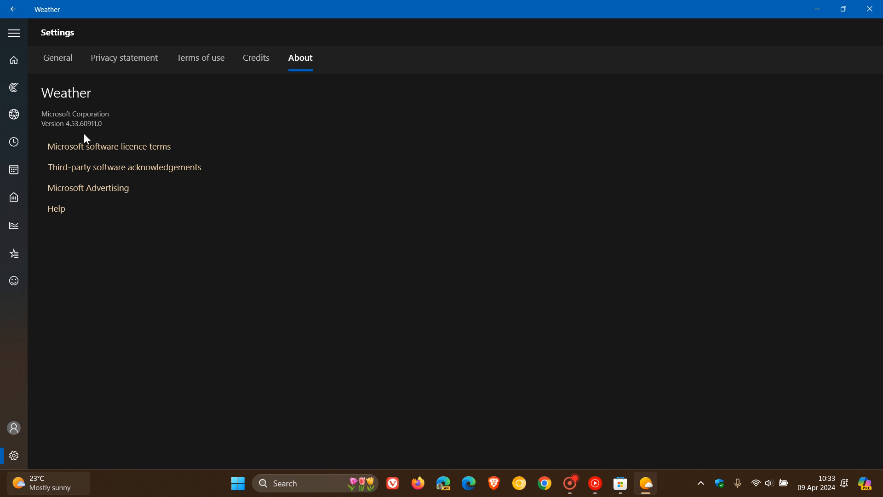
mouse_move(360, 134)
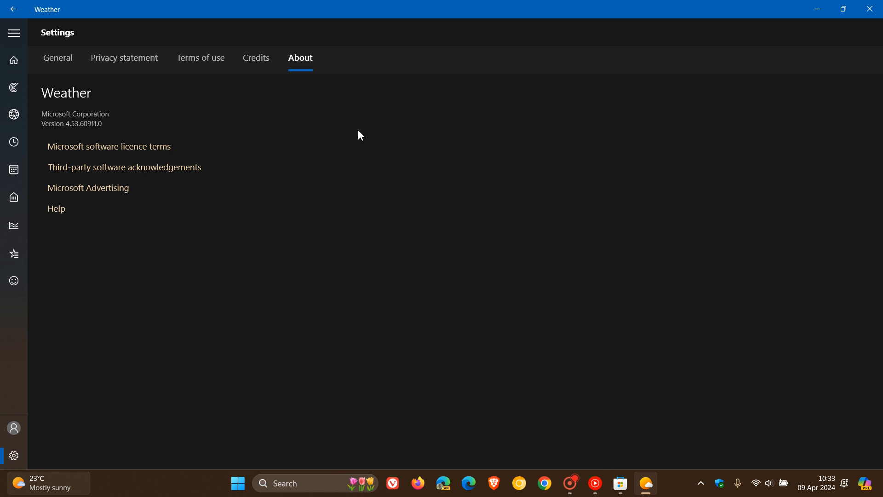
mouse_move(79, 91)
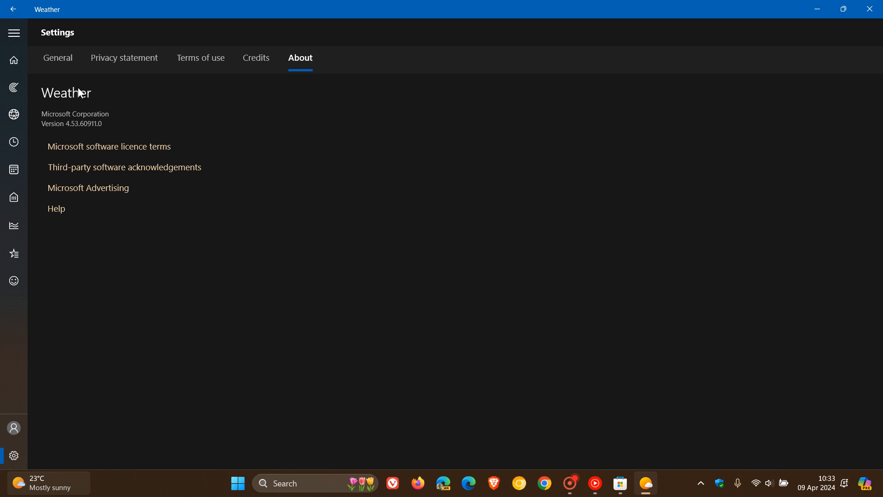
Step: Return from About to the General settings page
left_click(58, 58)
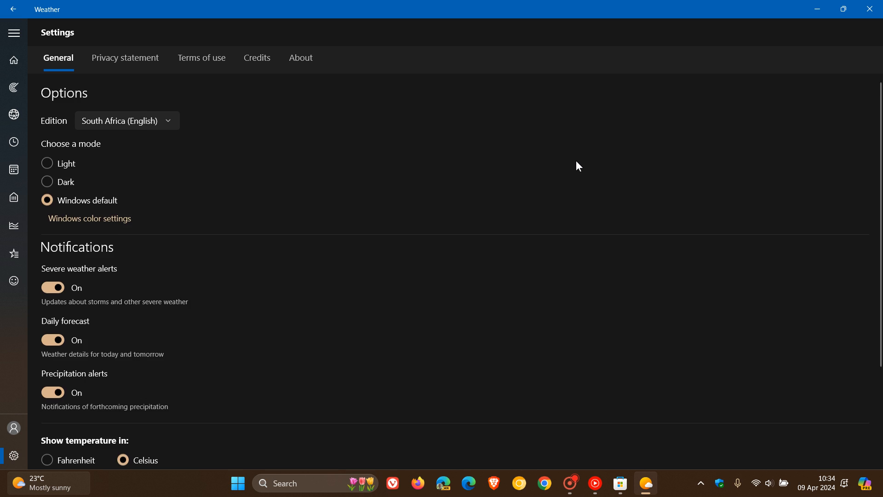
mouse_move(738, 56)
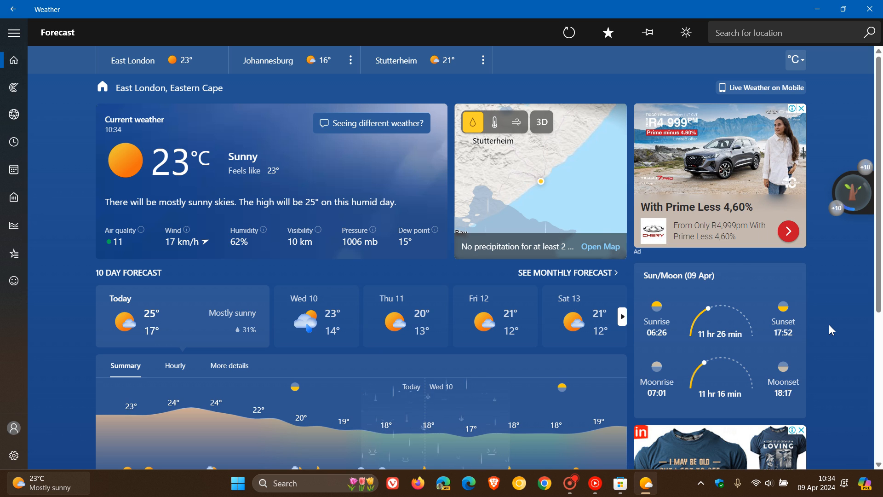
mouse_move(849, 298)
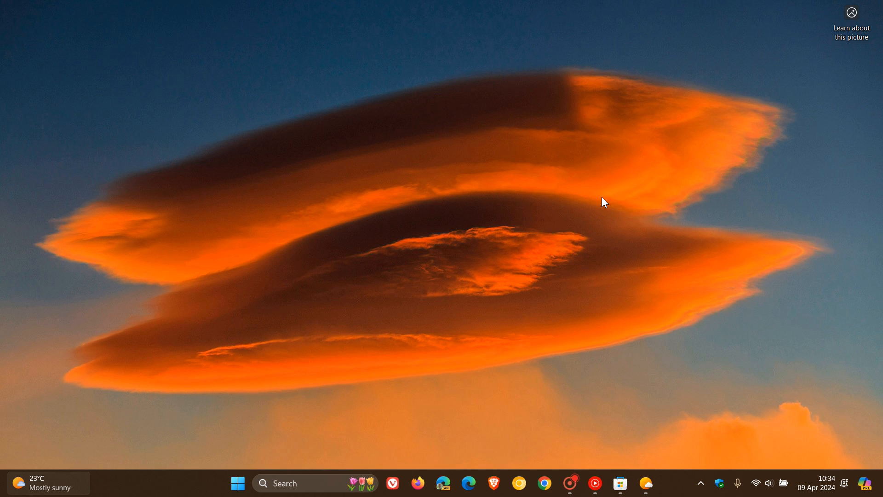
mouse_move(546, 100)
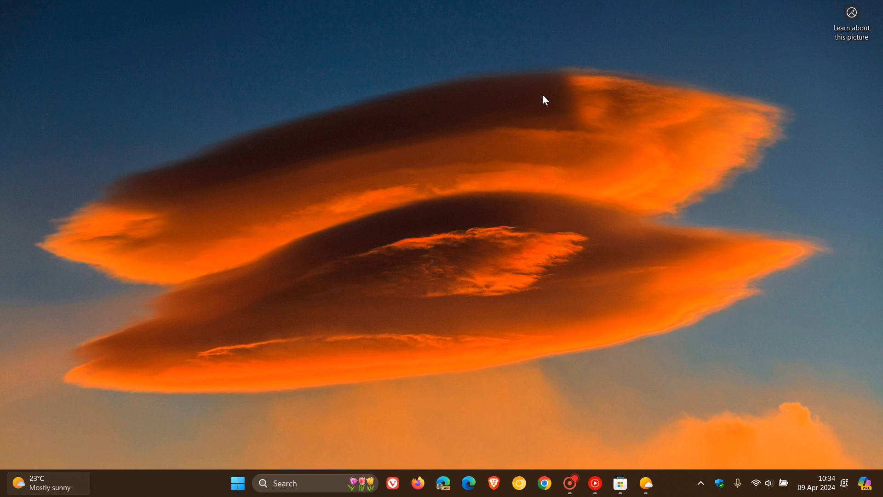